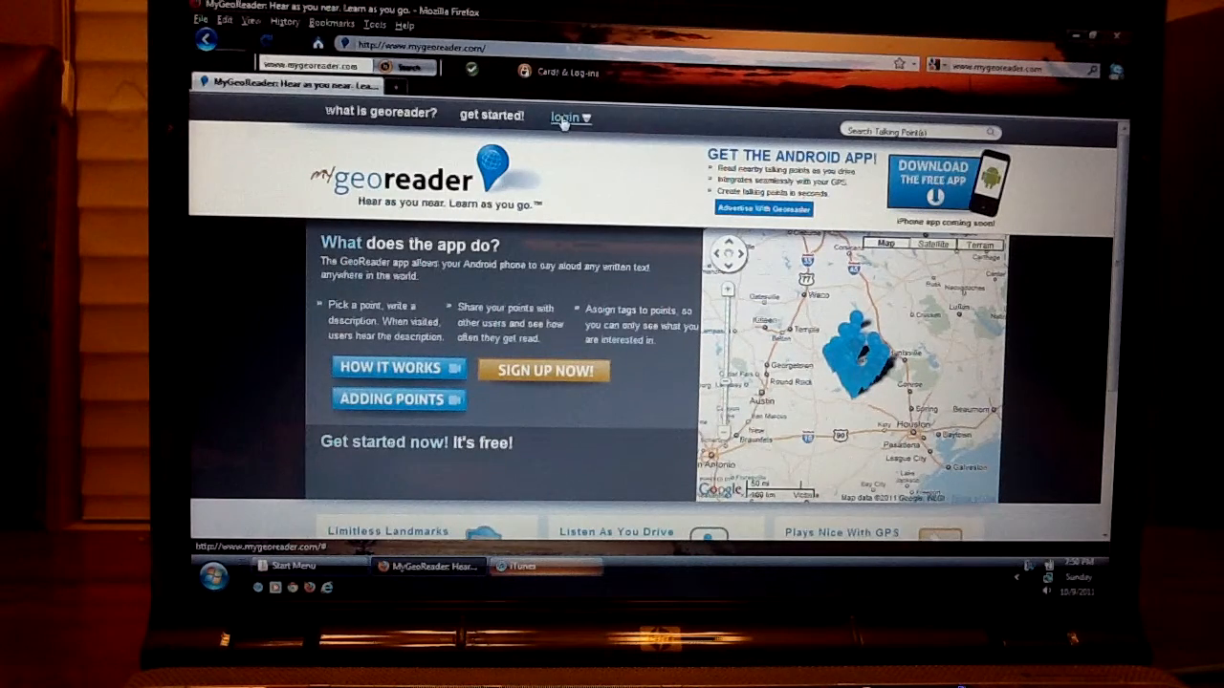
# Log in to MyGeoReader with the account credentials to reach My Talking Points.
pyautogui.click(565, 116)
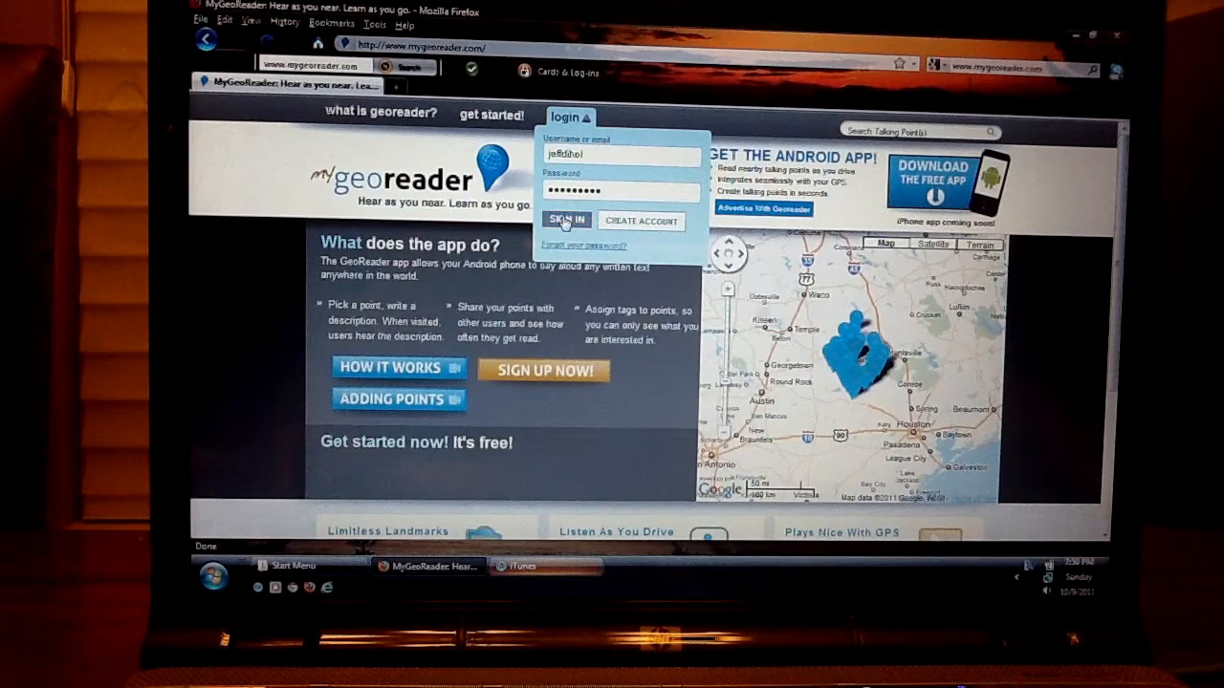
pyautogui.click(566, 220)
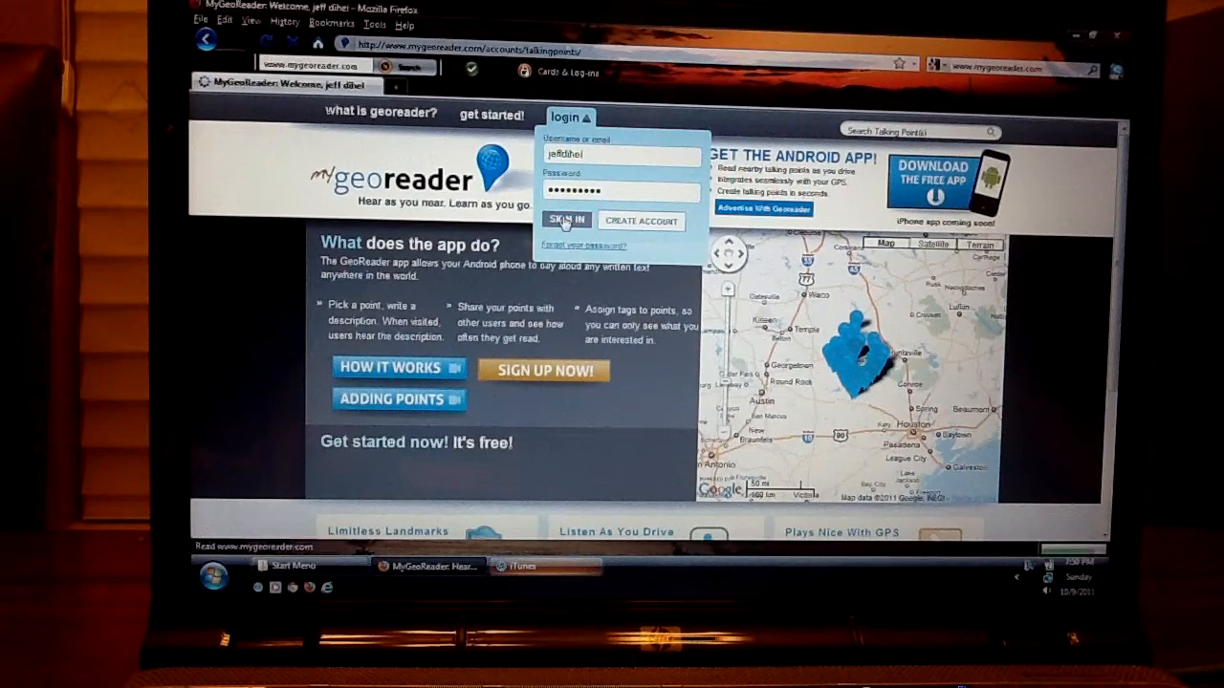
pyautogui.click(566, 221)
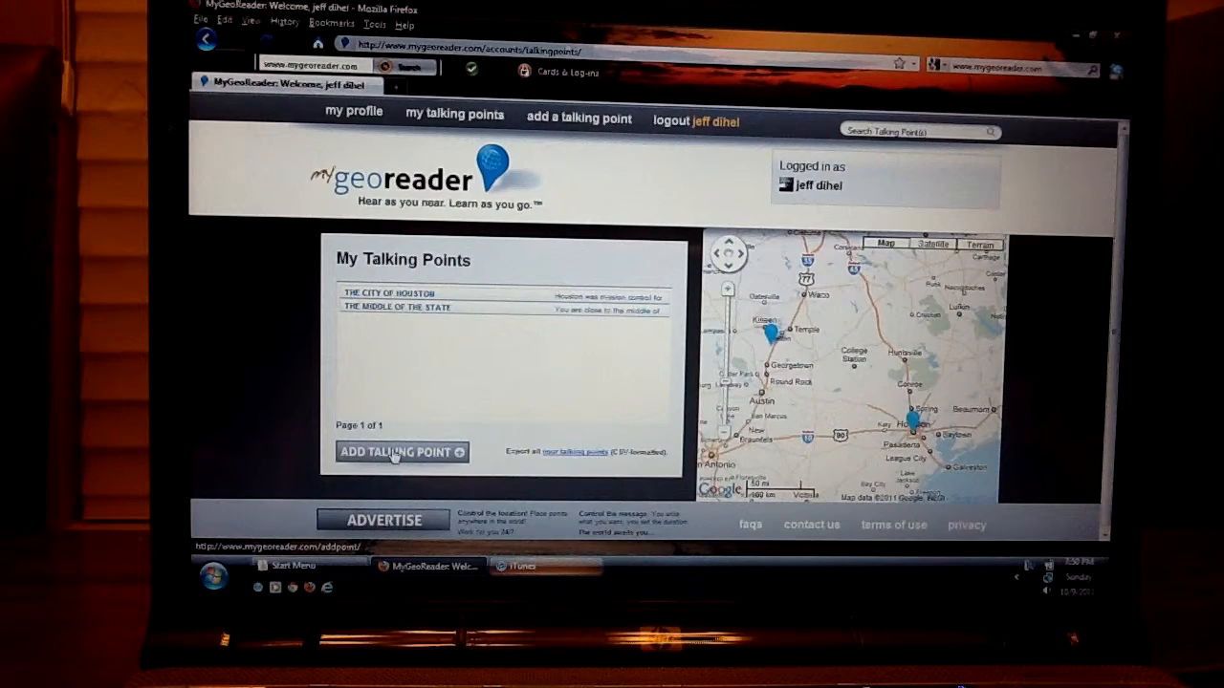
# Start a new talking point from the My Talking Points panel.
pyautogui.click(399, 452)
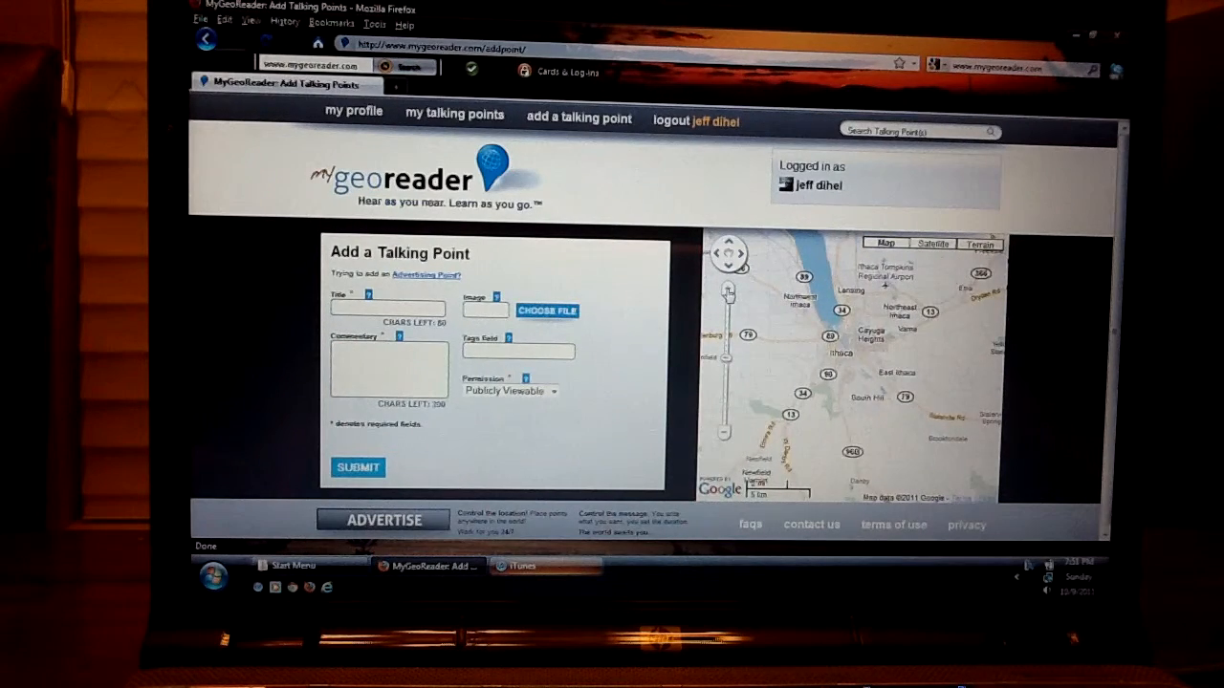
# Drop the new talking point's pin on McGraw Tower on the campus map.
pyautogui.click(727, 292)
pyautogui.write('M')
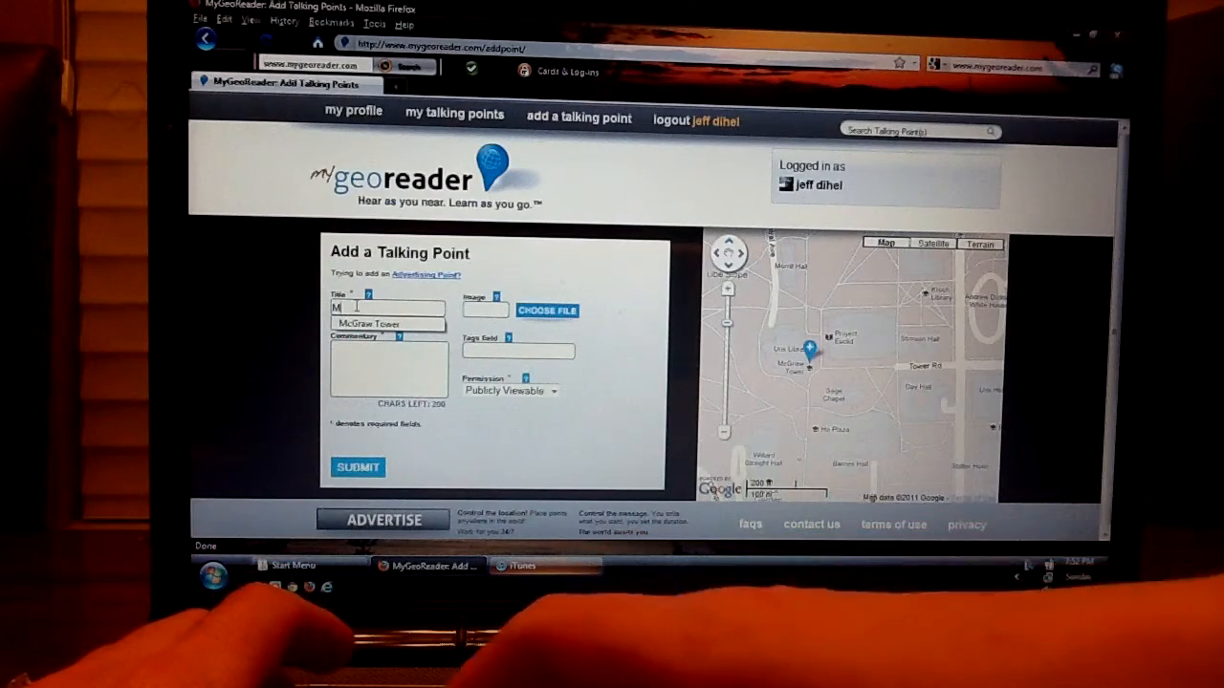
# Complete the title as 'McGraw Tower' and begin the October 8, 1997 pumpkin commentary.
pyautogui.write('cGraw Tower')
pyautogui.click(389, 369)
pyautogui.write('On October 8, 1997, a pumpkin')
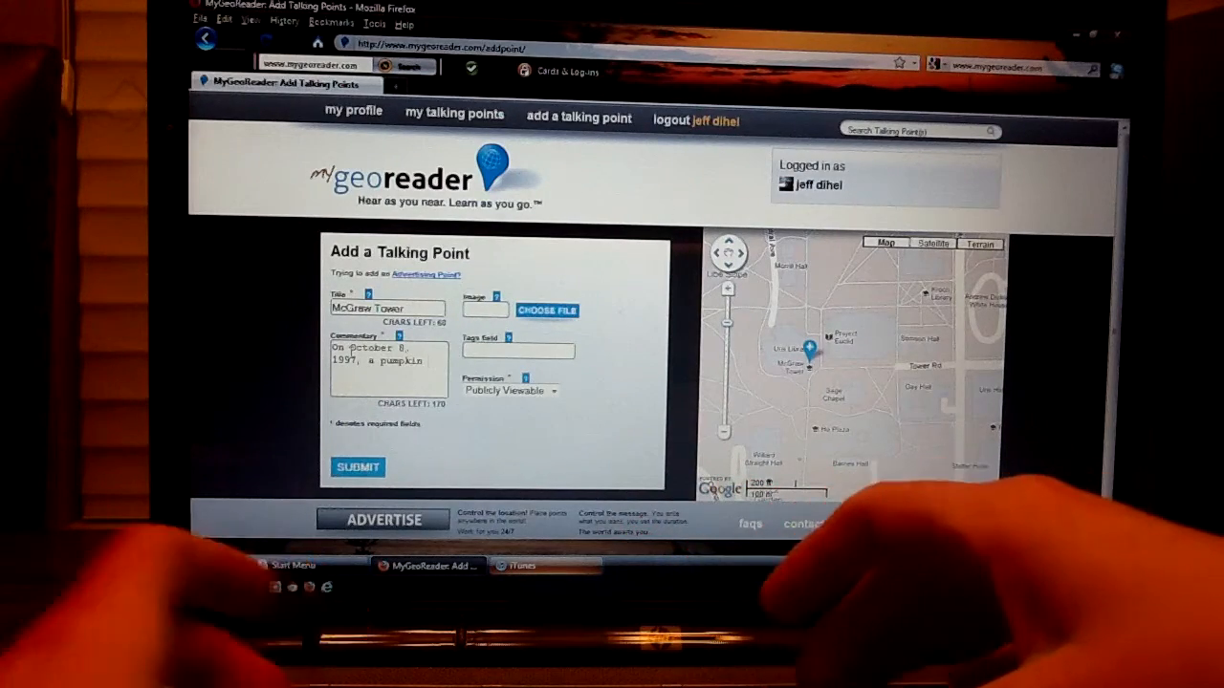
# Type the rest of the story, ending 'How they were placed there is not publically known.'.
pyautogui.write('appeared')
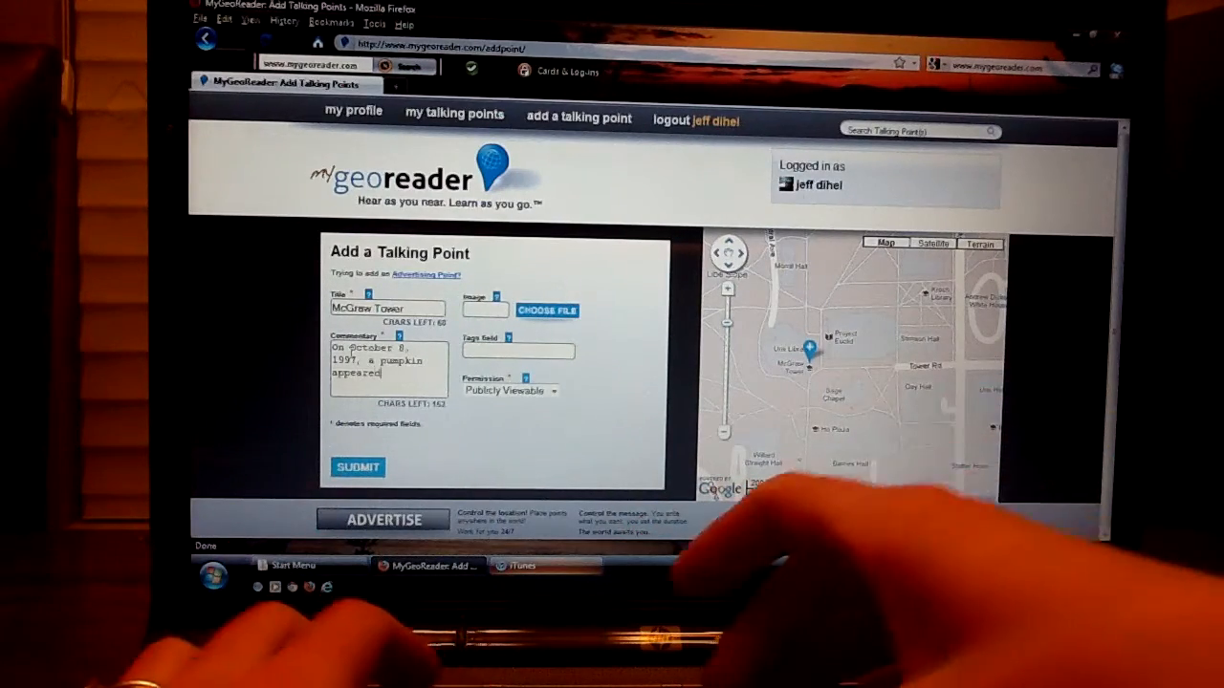
pyautogui.write('atop the')
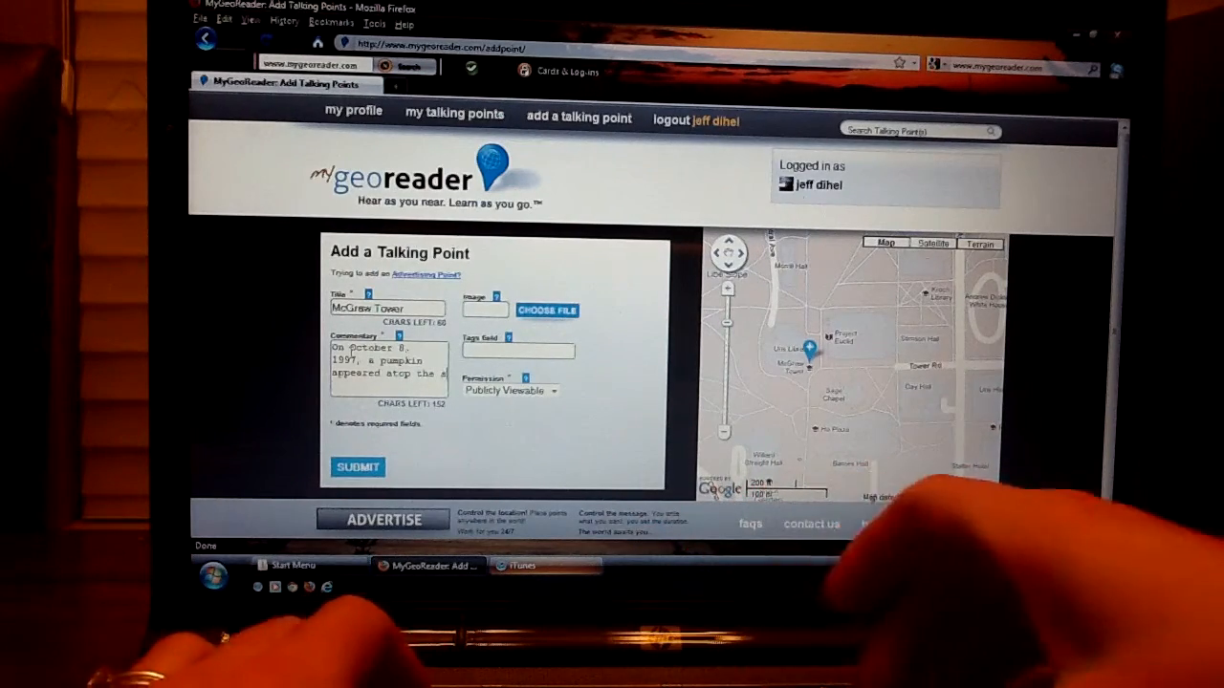
pyautogui.write('spire of')
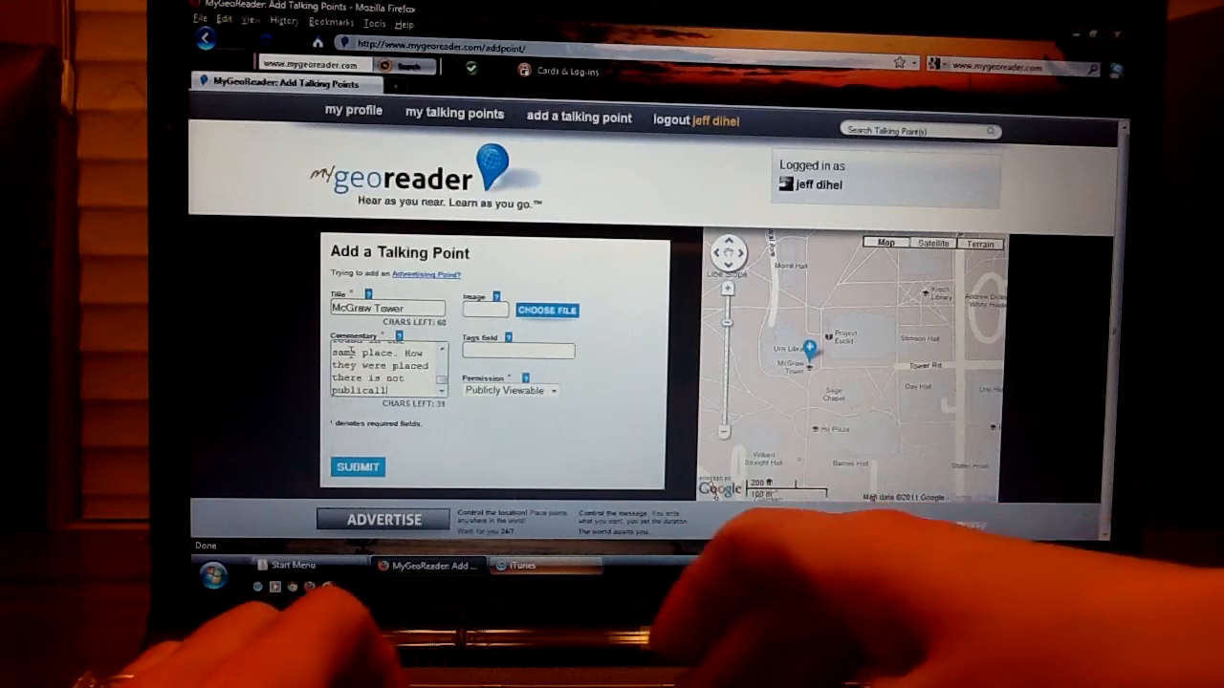
pyautogui.write('publically known.')
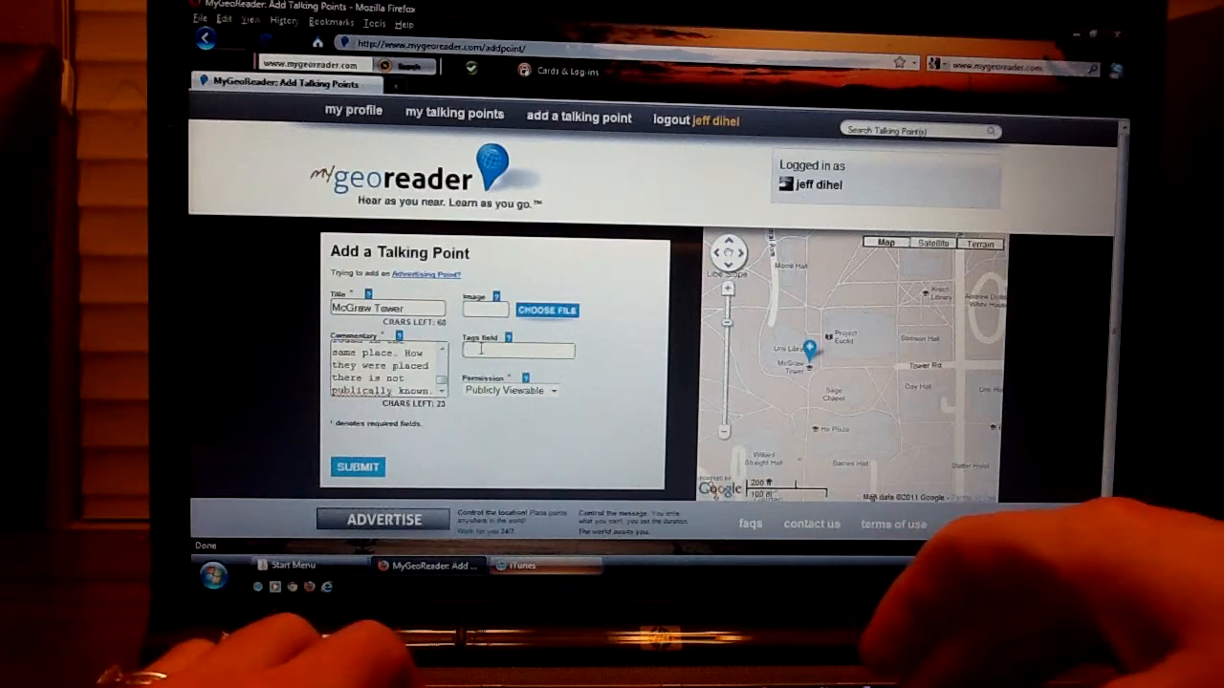
# Enter the tags 'pranks, Cornell' and set permission to Publicly Viewable.
pyautogui.write('pranks, Cornell')
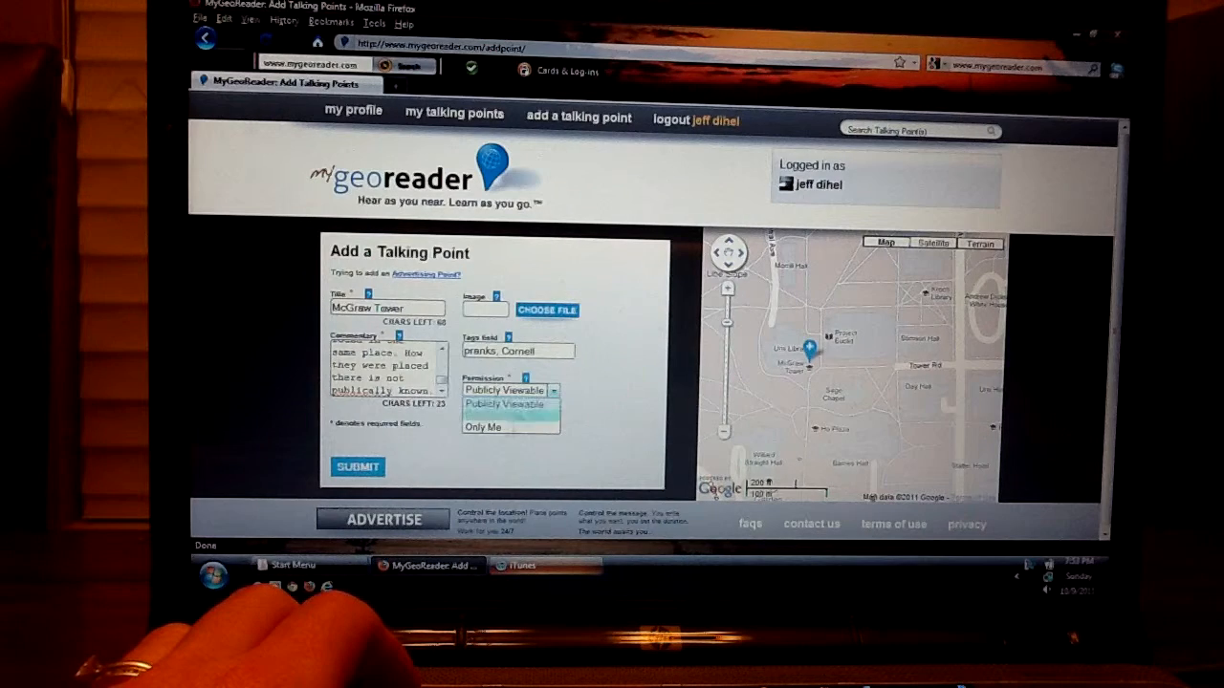
pyautogui.moveTo(493, 428)
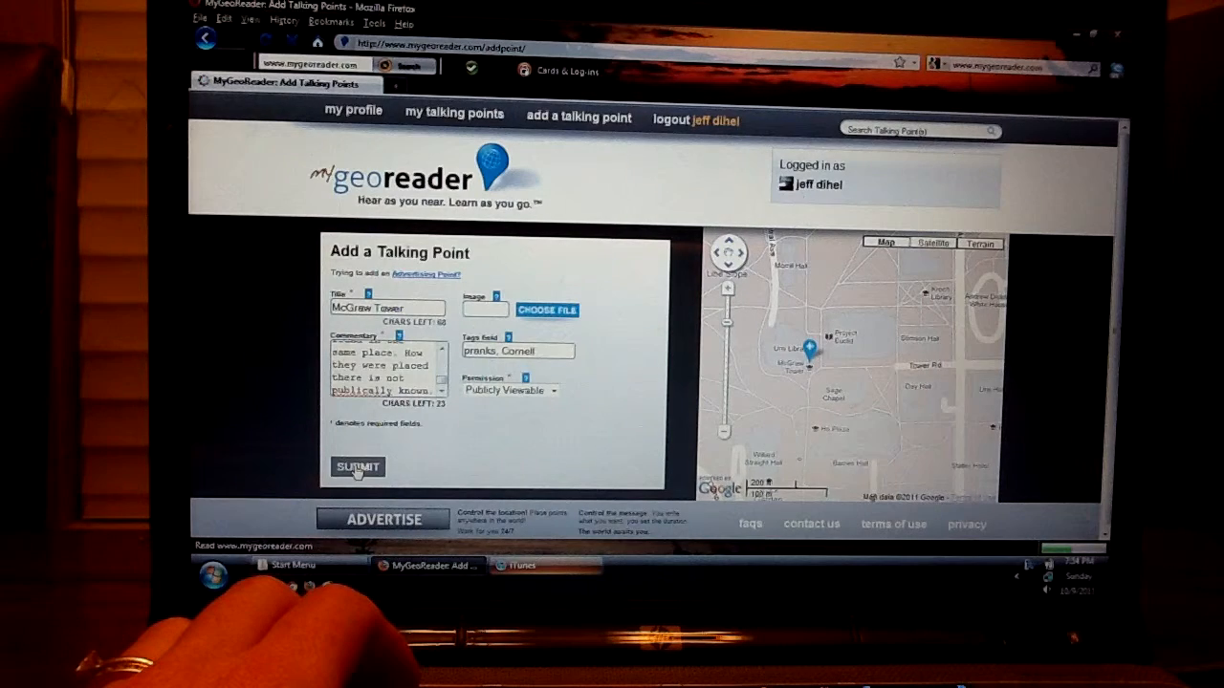
# Submit the McGraw Tower talking point as publicly viewable.
pyautogui.click(357, 467)
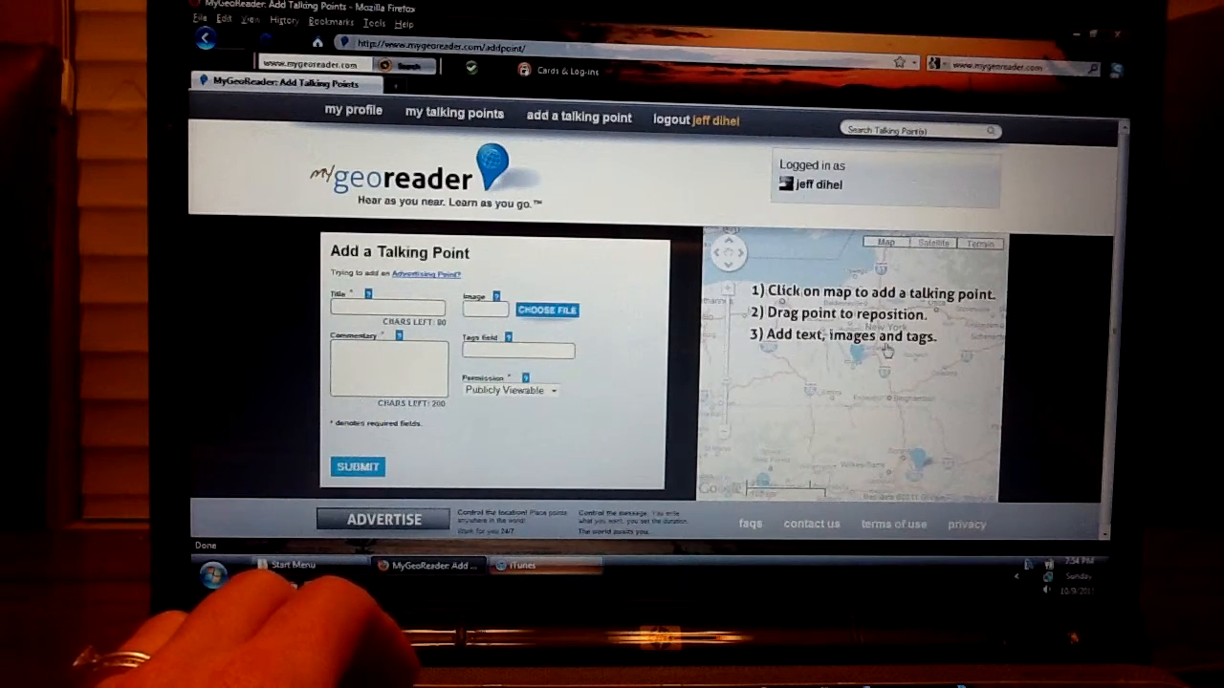
pyautogui.moveTo(875, 366)
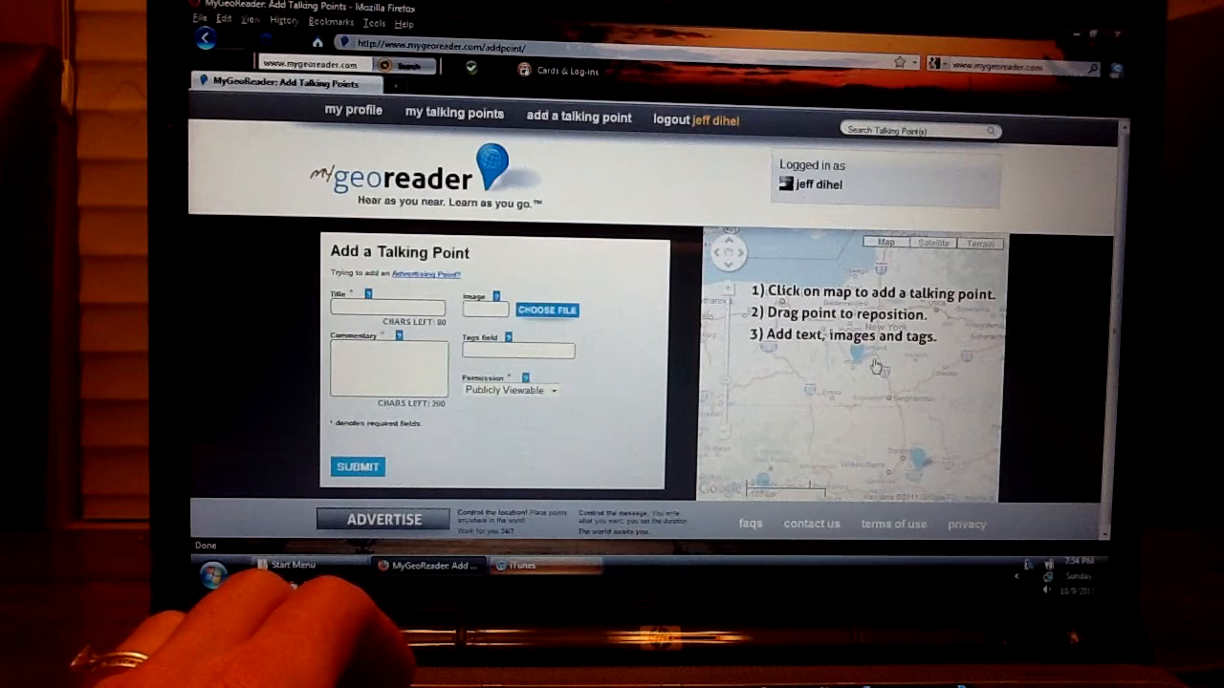
pyautogui.moveTo(813, 394)
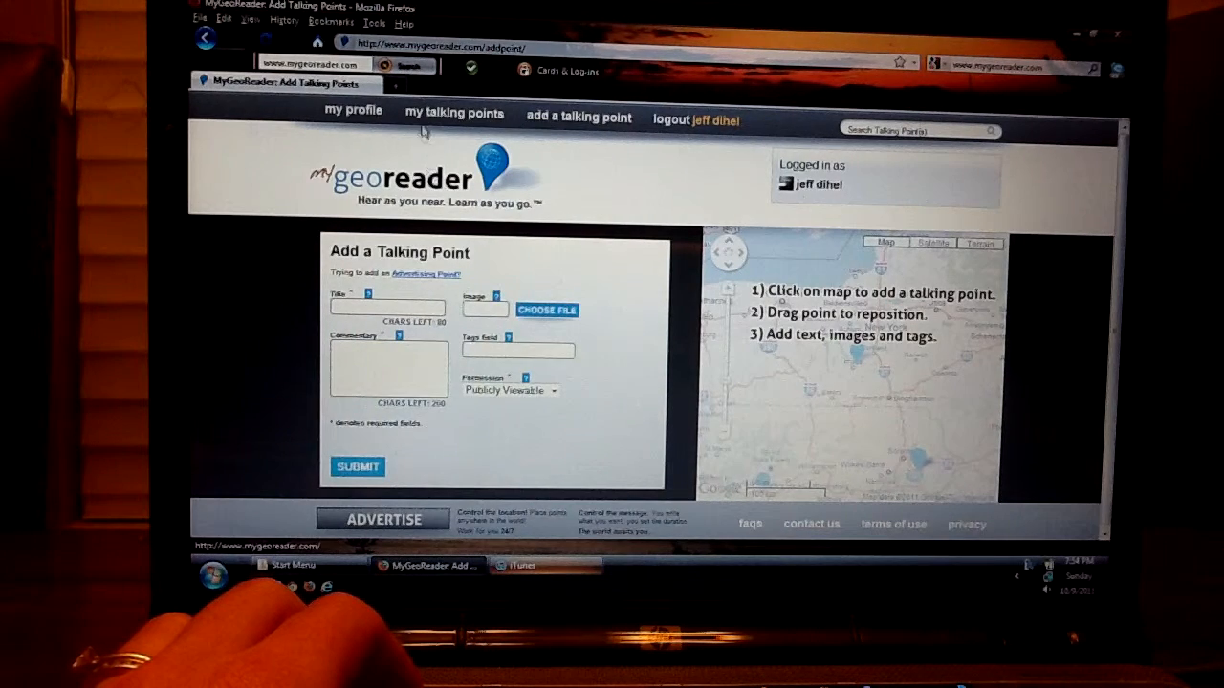
# Open McGraw Tower's saved details from the My Talking Points list.
pyautogui.click(454, 113)
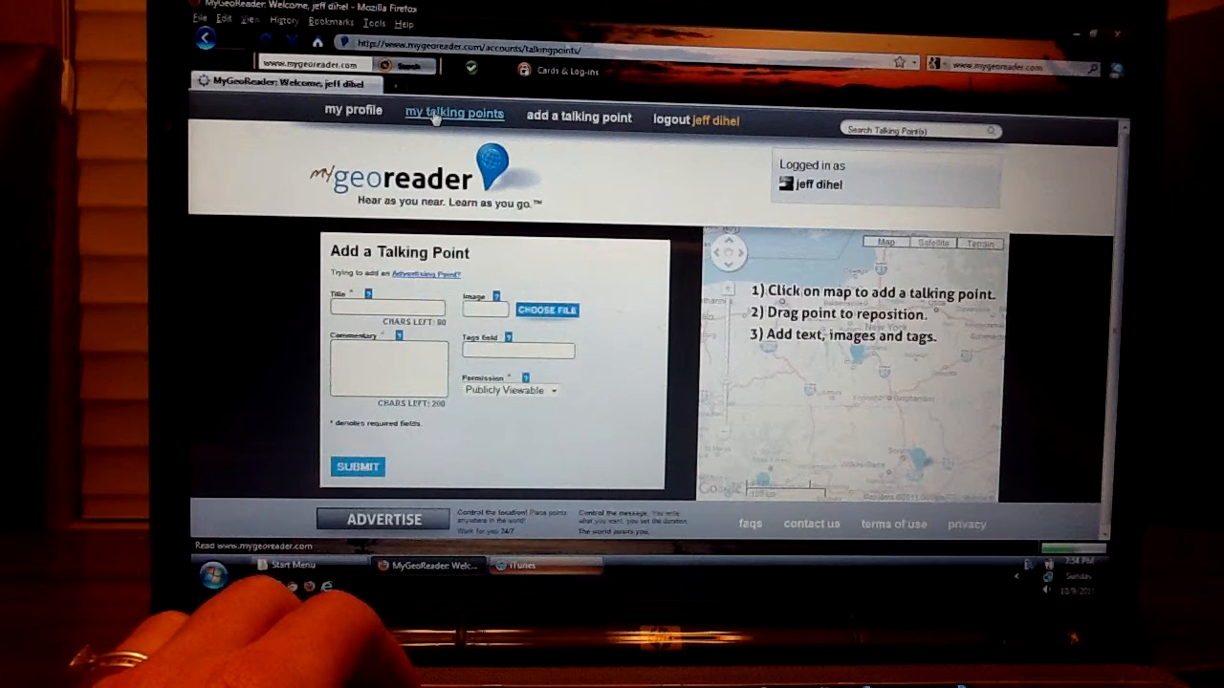
pyautogui.click(453, 112)
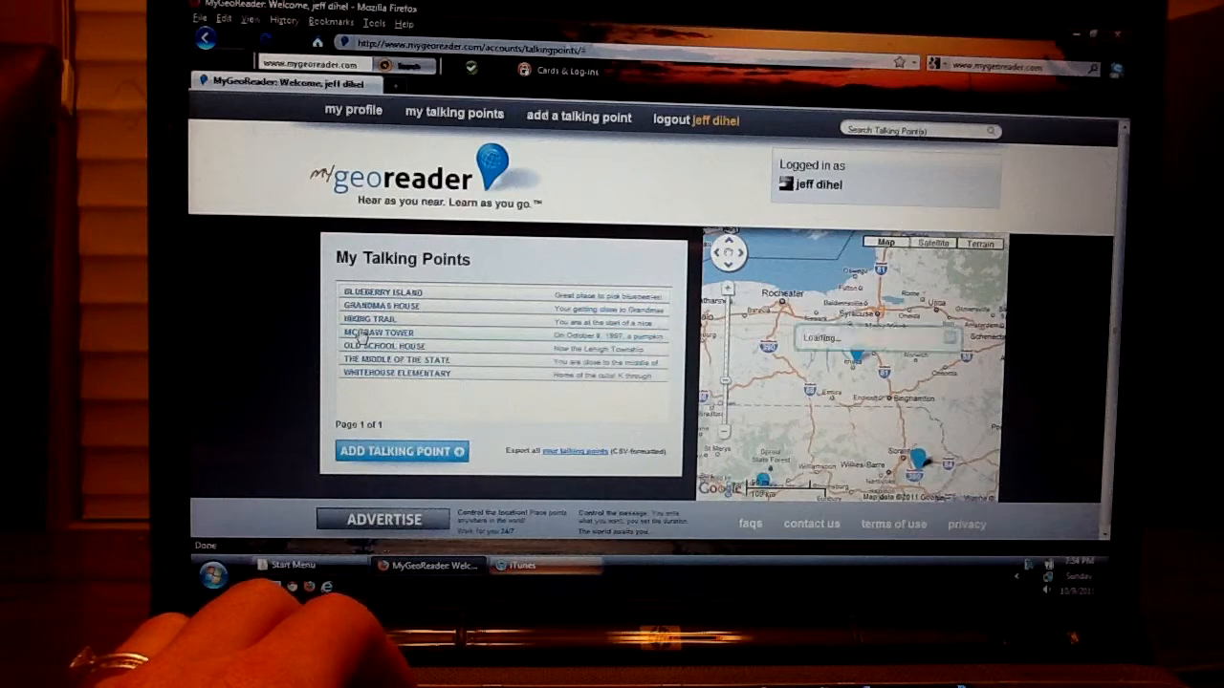
pyautogui.click(382, 333)
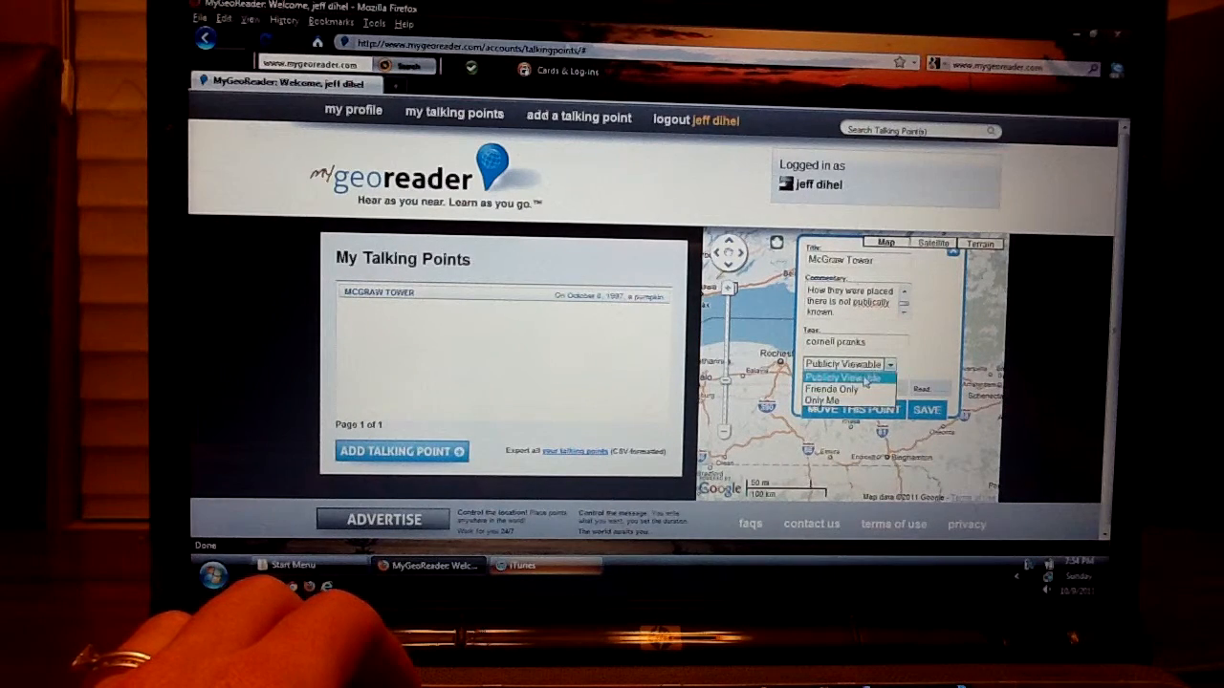
# Save McGraw Tower as Publicly Viewable, then log out to the public home page.
pyautogui.click(846, 375)
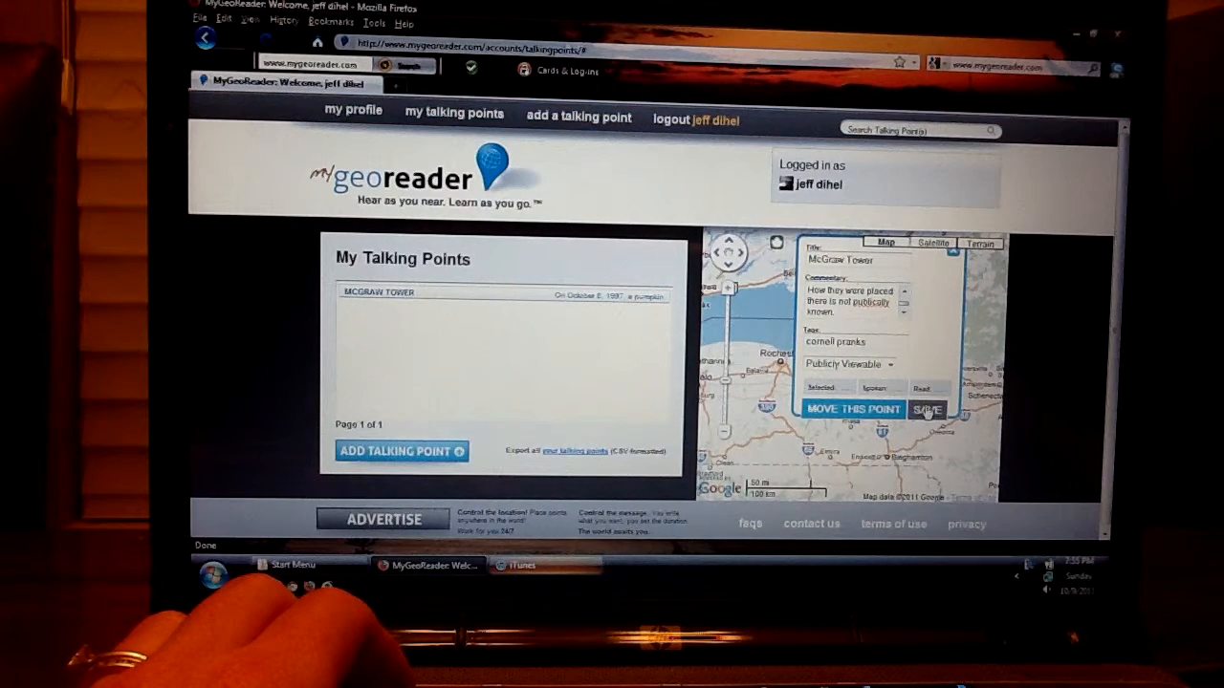
pyautogui.moveTo(453, 115)
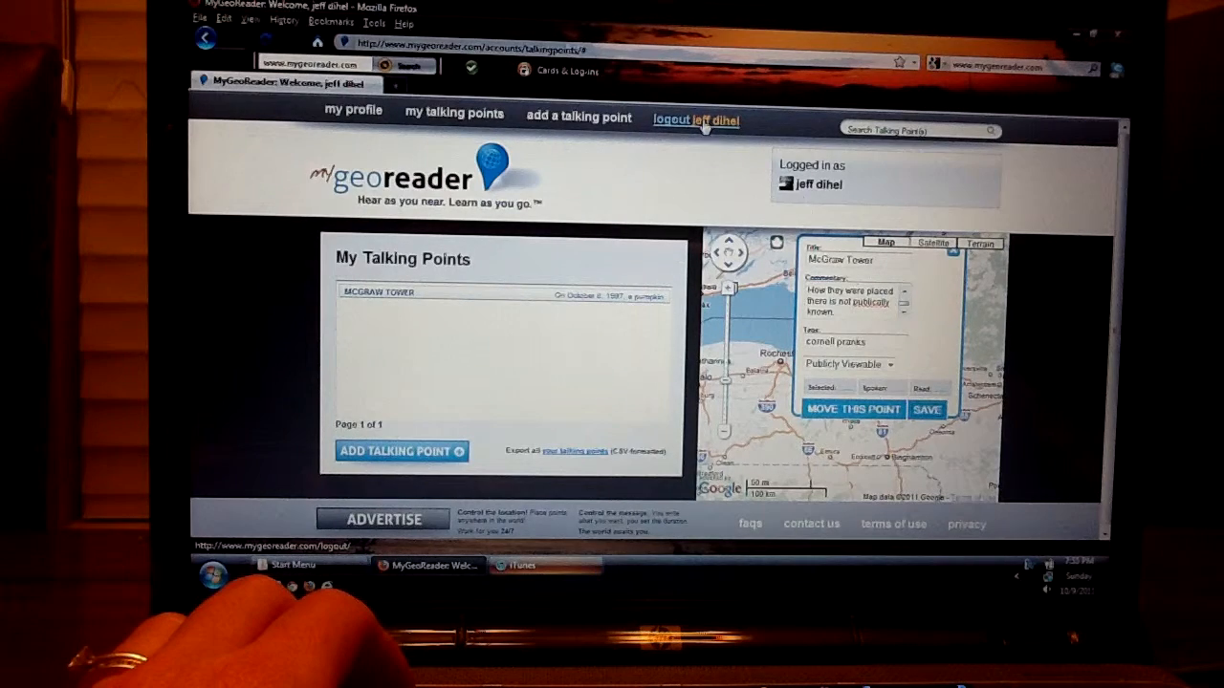
pyautogui.click(670, 118)
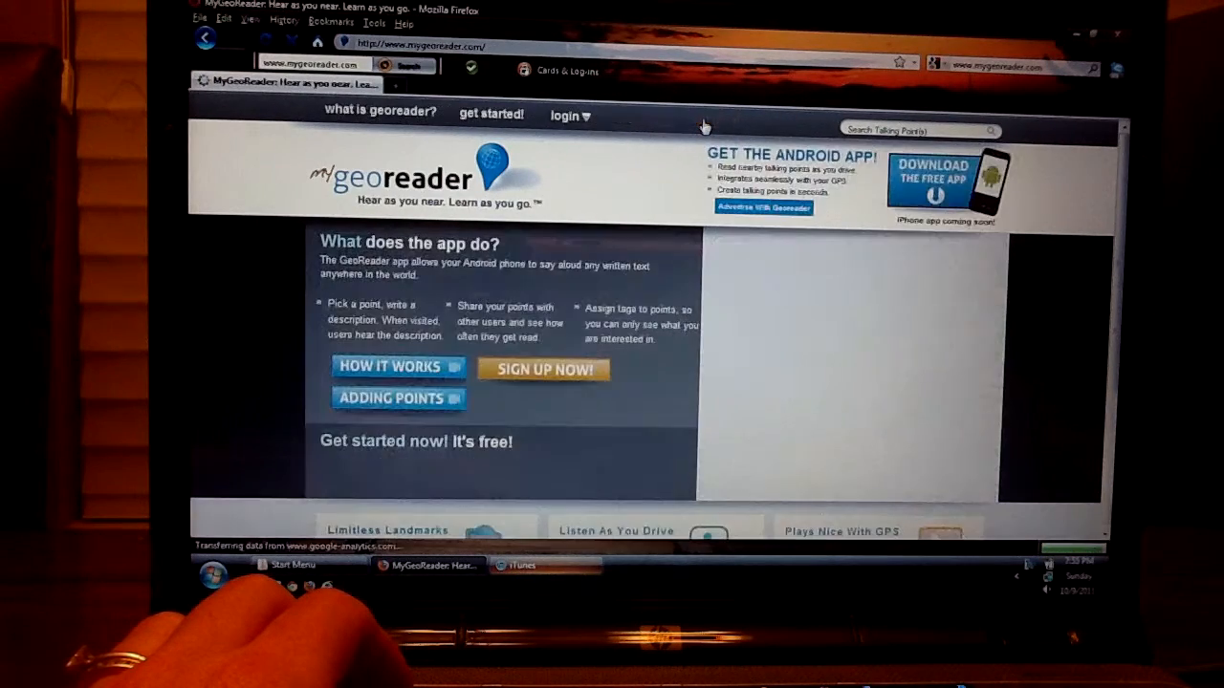